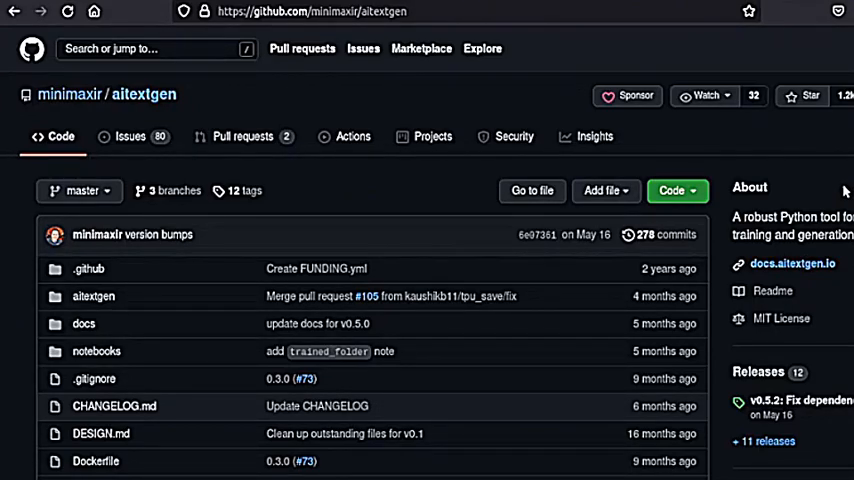
Scroll the aitextgen repo page, then go to the RunwayML website
{"action": "scroll", "scroll_direction": "down", "scroll_amount": 3}
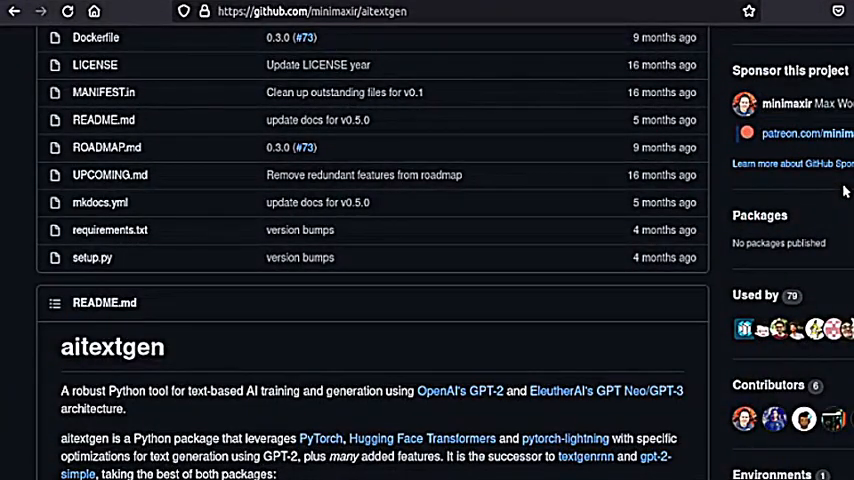
{"action": "left_click", "coordinate": [290, 11]}
{"action": "type", "text": "https://runwayml.com"}
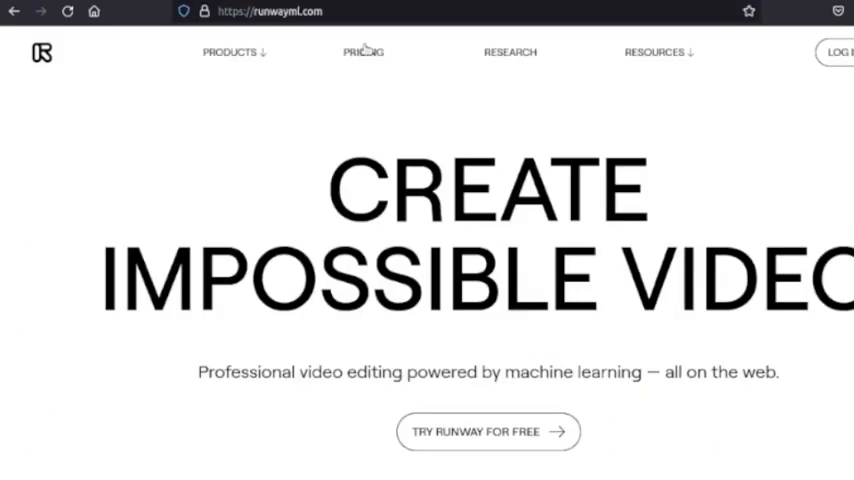
Browse RunwayML's Starter, Creator, Pro and Enterprise plans, then return to aitextgen
{"action": "left_click", "coordinate": [363, 52]}
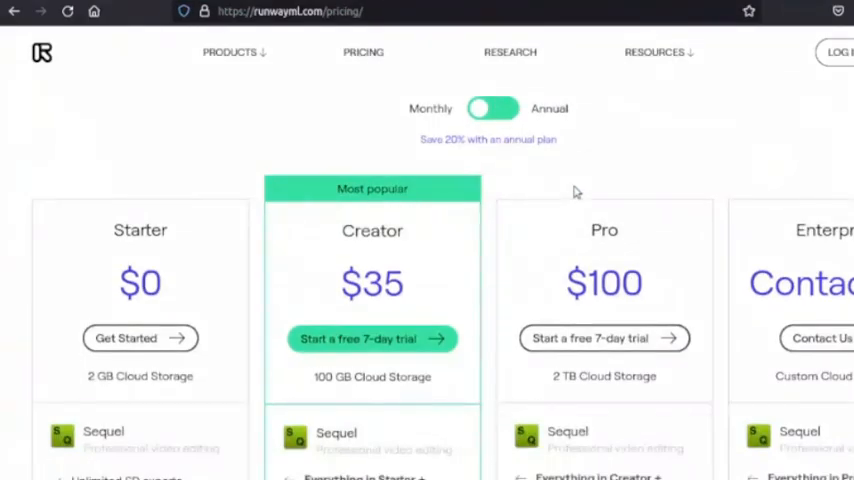
{"action": "scroll", "scroll_direction": "down", "scroll_amount": 3}
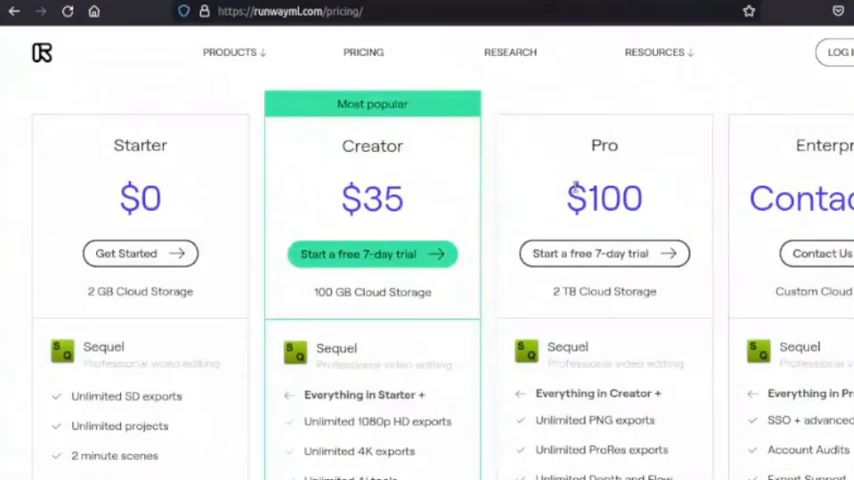
{"action": "scroll", "scroll_direction": "down", "scroll_amount": 3}
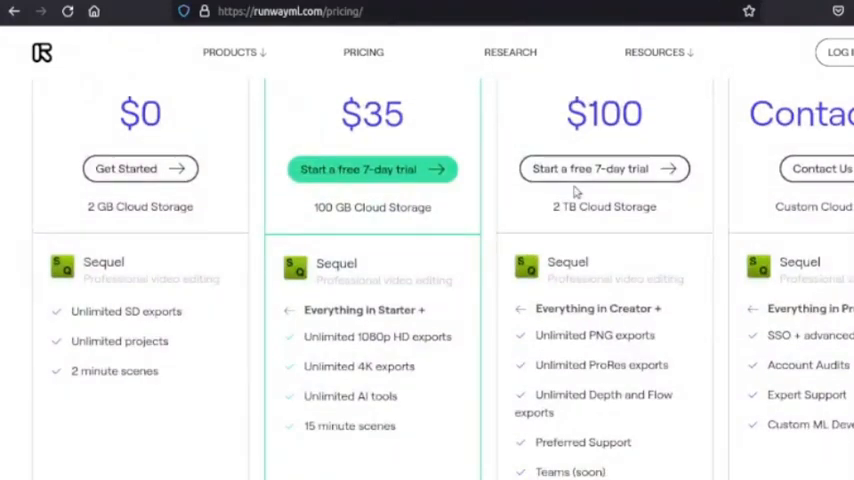
{"action": "left_click", "coordinate": [313, 11]}
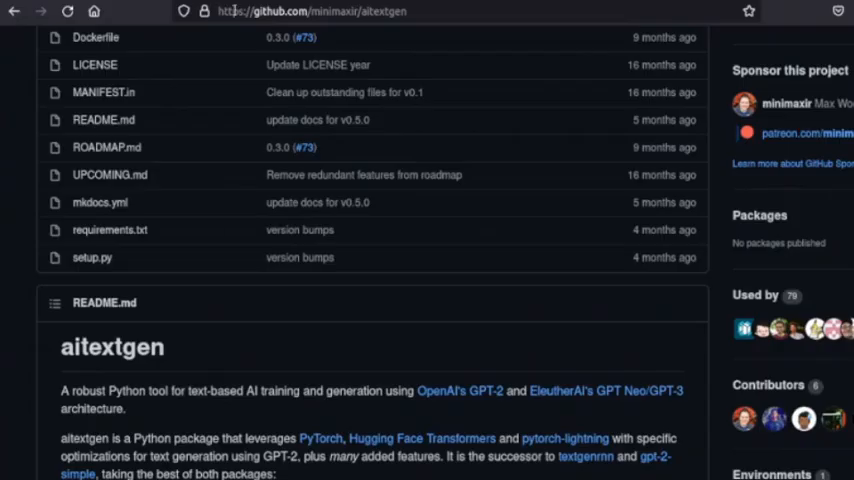
Read the aitextgen README's Installation and Quick Examples sections
{"action": "scroll", "scroll_direction": "up", "scroll_amount": 3}
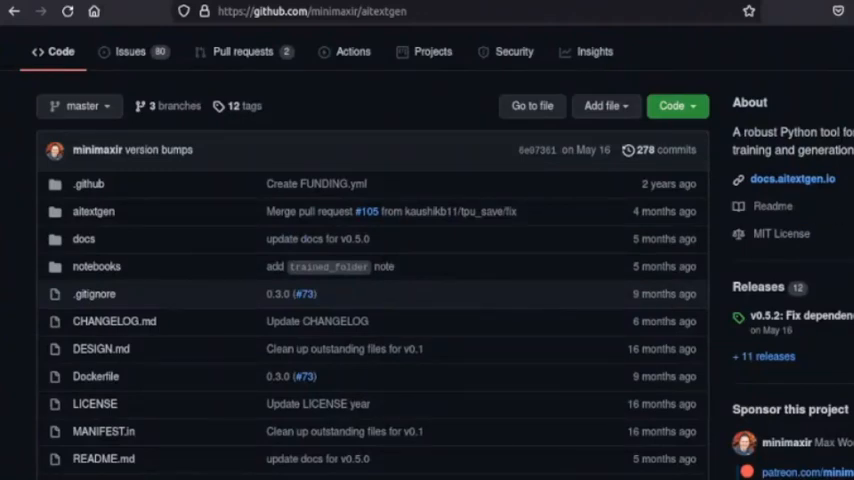
{"action": "left_click", "coordinate": [677, 105]}
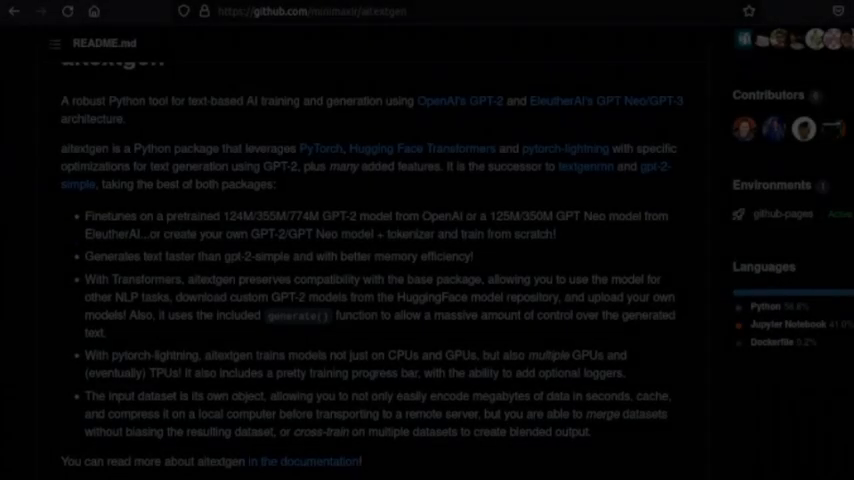
{"action": "scroll", "scroll_direction": "down", "scroll_amount": 3}
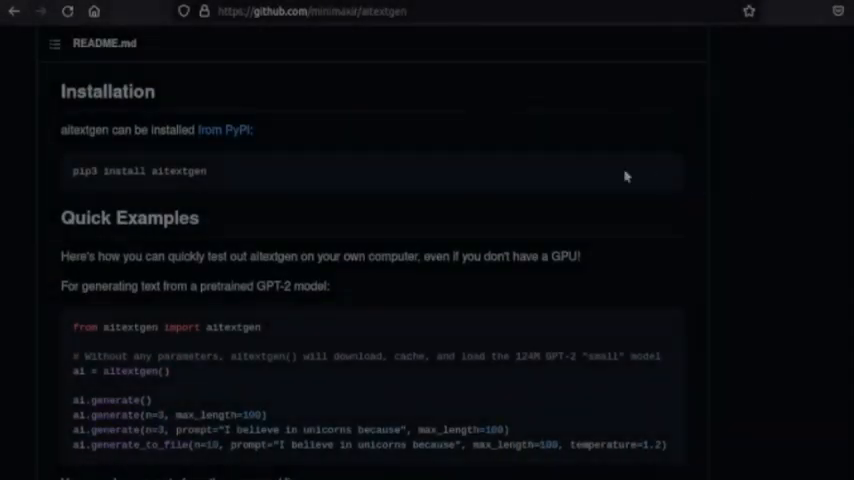
{"action": "mouse_move", "coordinate": [110, 170]}
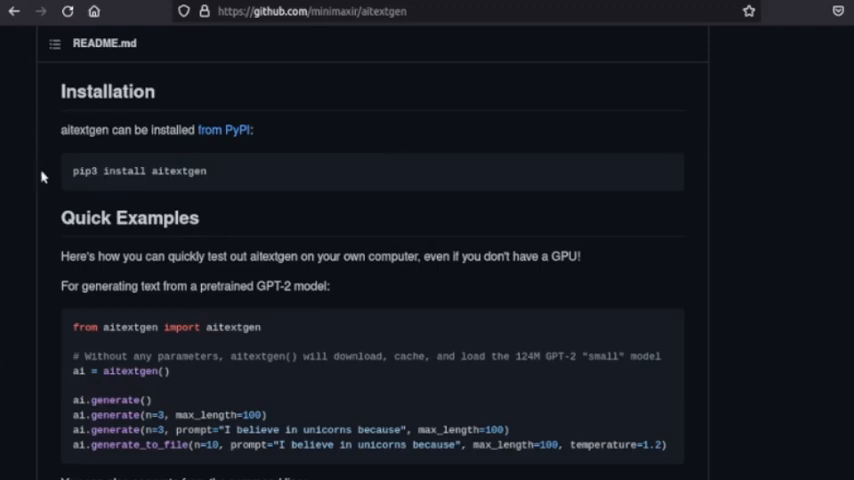
{"action": "double_click", "coordinate": [140, 171]}
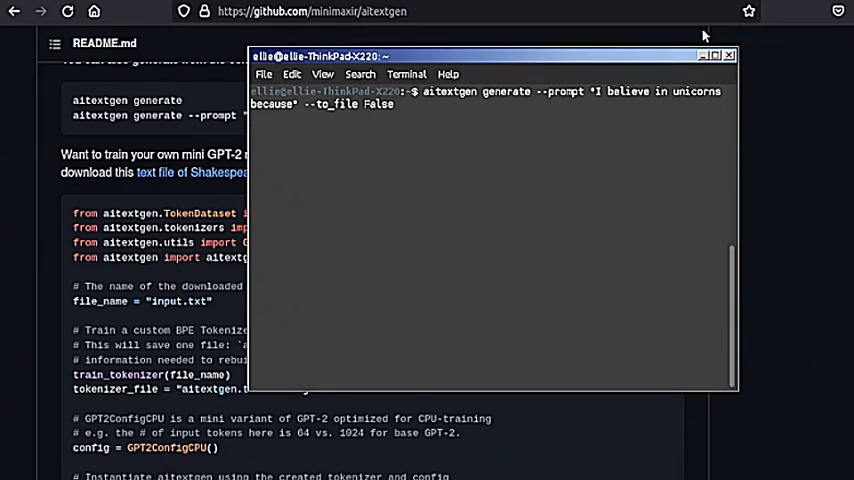
{"action": "mouse_move", "coordinate": [531, 67]}
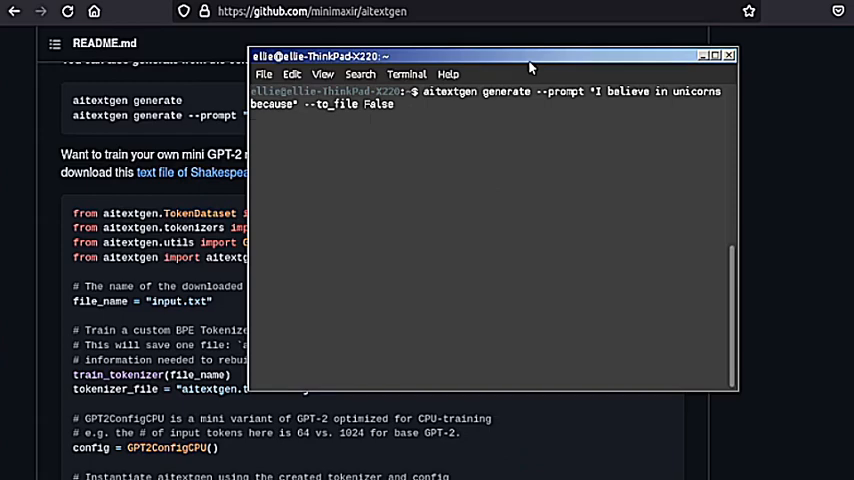
Run 'aitextgen generate' with the unicorn prompt and --to_file False
{"action": "key", "text": "Return"}
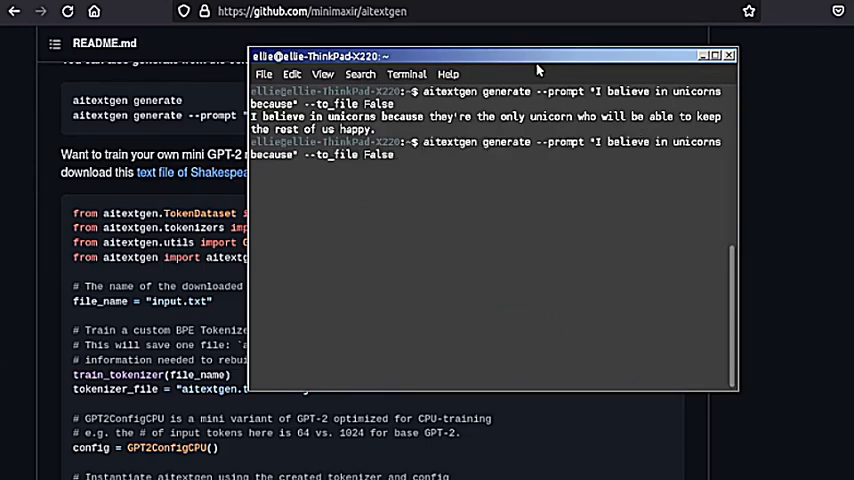
Append --temperature 1.3, --max_length 100 and --top_p .9 to the generate command
{"action": "type", "text": "ma"}
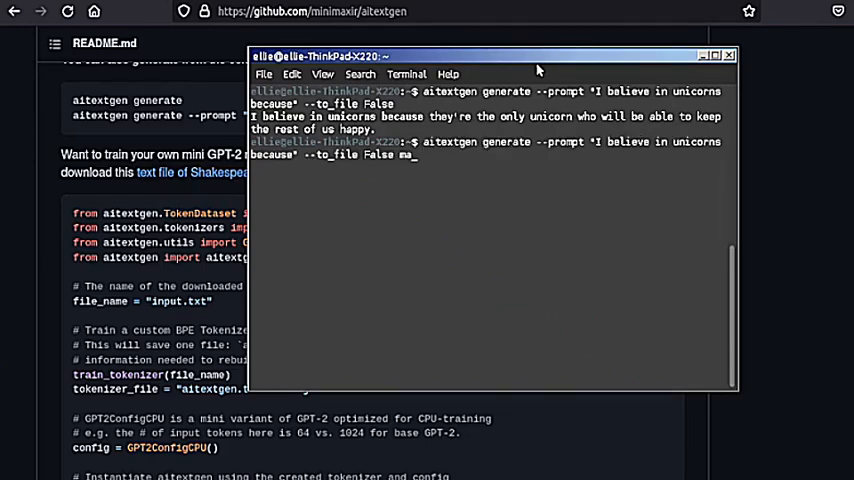
{"action": "type", "text": "--temperature"}
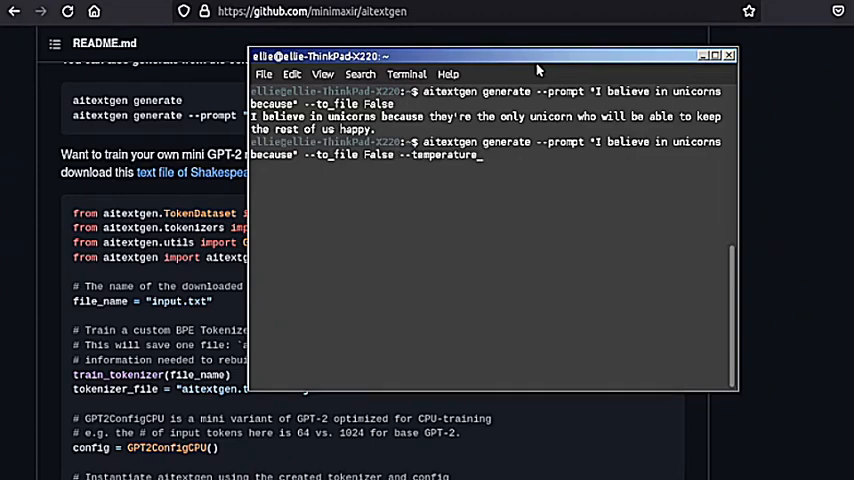
{"action": "type", "text": "1.3"}
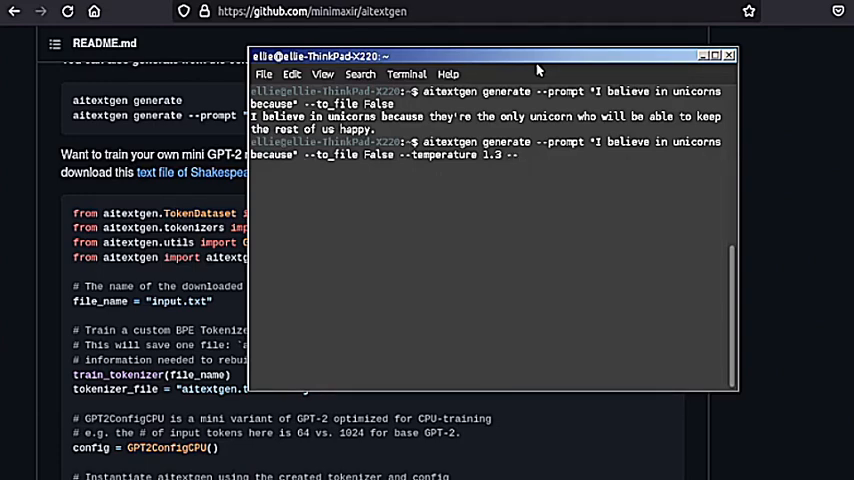
{"action": "type", "text": "--max_leng"}
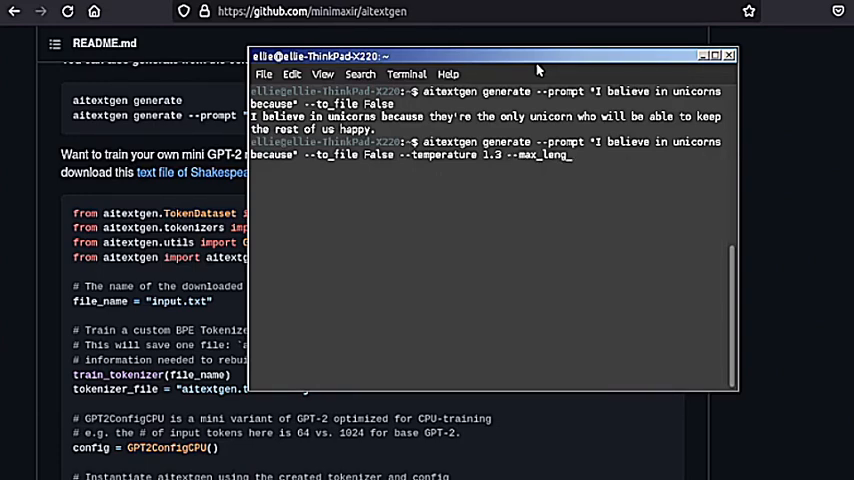
{"action": "type", "text": "th 100"}
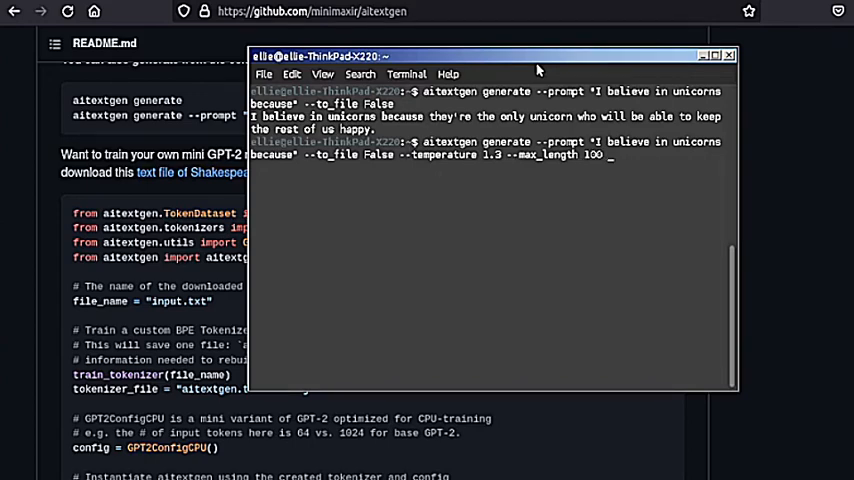
{"action": "type", "text": "--"}
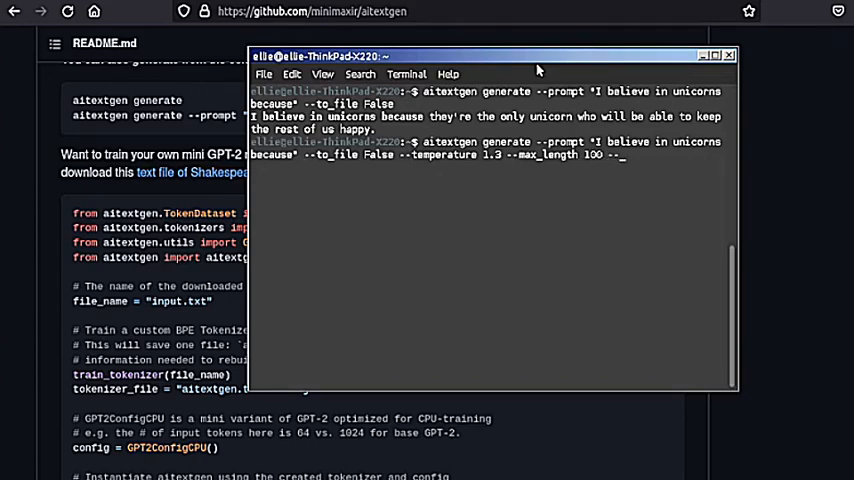
{"action": "type", "text": "--top_p ."}
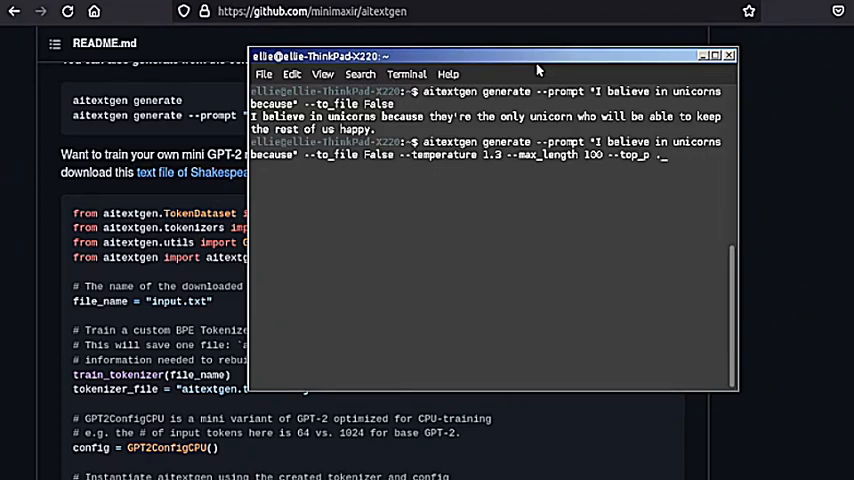
{"action": "type", "text": "9"}
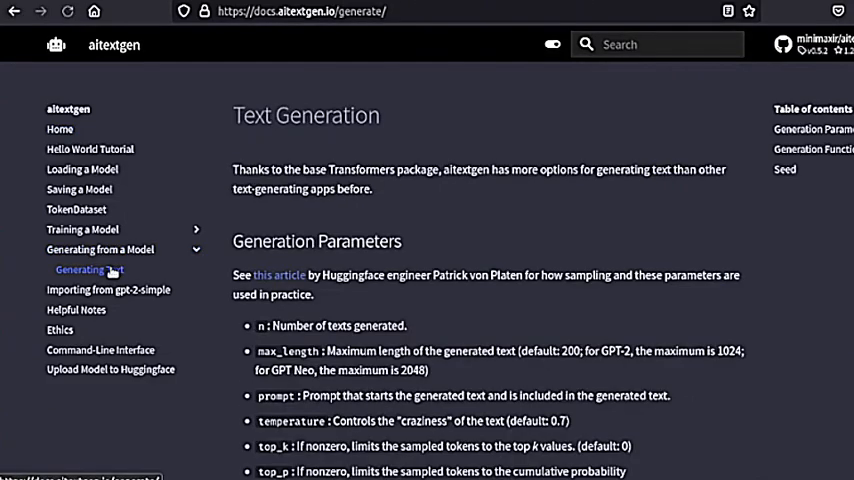
Scroll through the Generation Parameters on the docs' Generating Text page
{"action": "scroll", "scroll_direction": "down", "scroll_amount": 3}
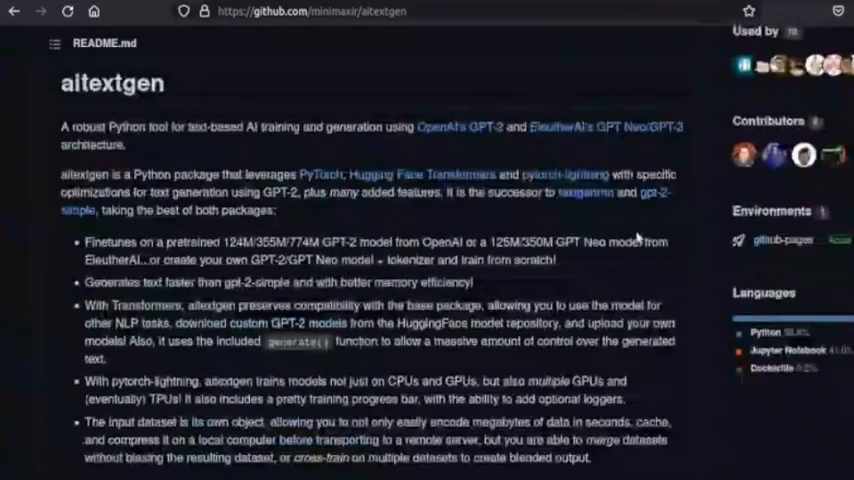
Open the Command-Line Interface docs page covering encode, train and generate
{"action": "left_click", "coordinate": [57, 41]}
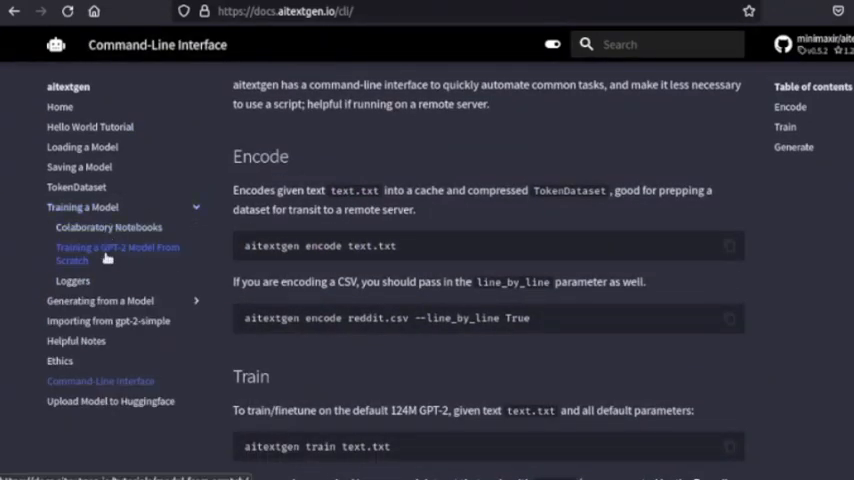
Open 'Training a GPT-2 Model From Scratch' and scroll to Building a Custom Tokenizer
{"action": "left_click", "coordinate": [117, 253]}
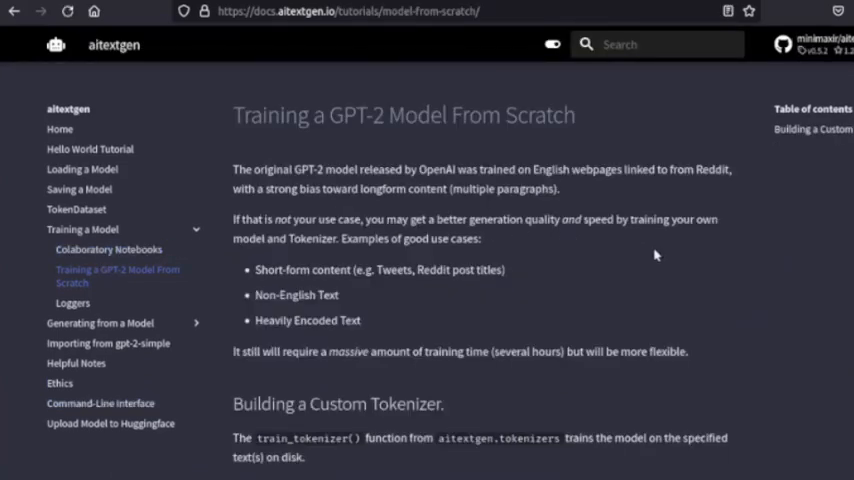
{"action": "mouse_move", "coordinate": [740, 263]}
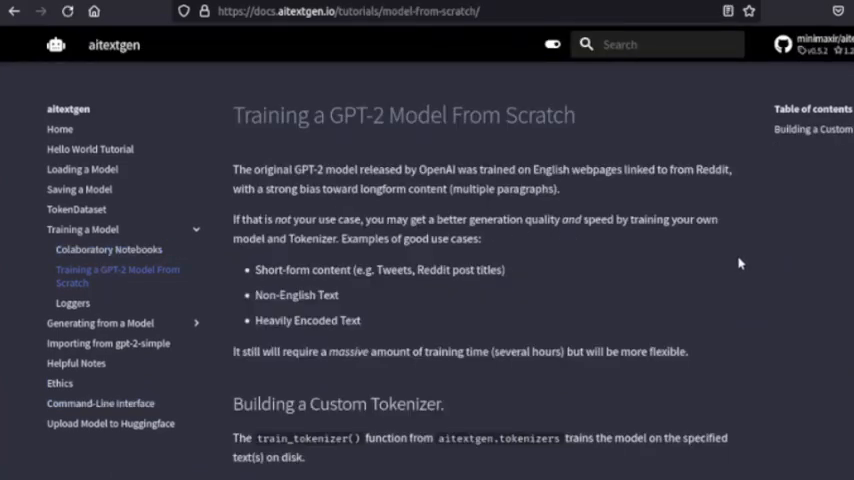
{"action": "mouse_move", "coordinate": [746, 258]}
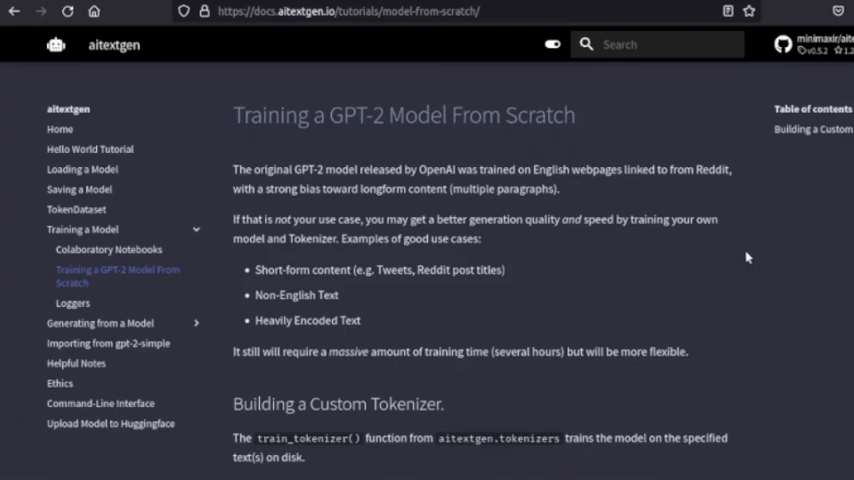
{"action": "scroll", "scroll_direction": "down", "scroll_amount": 3}
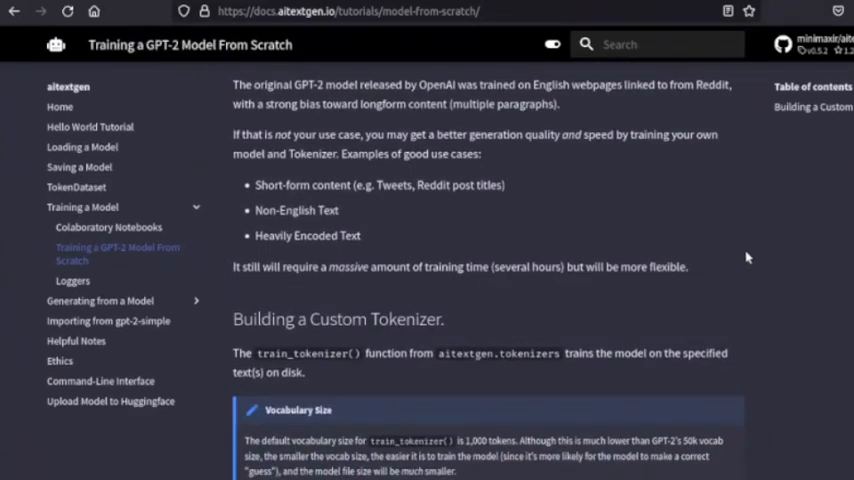